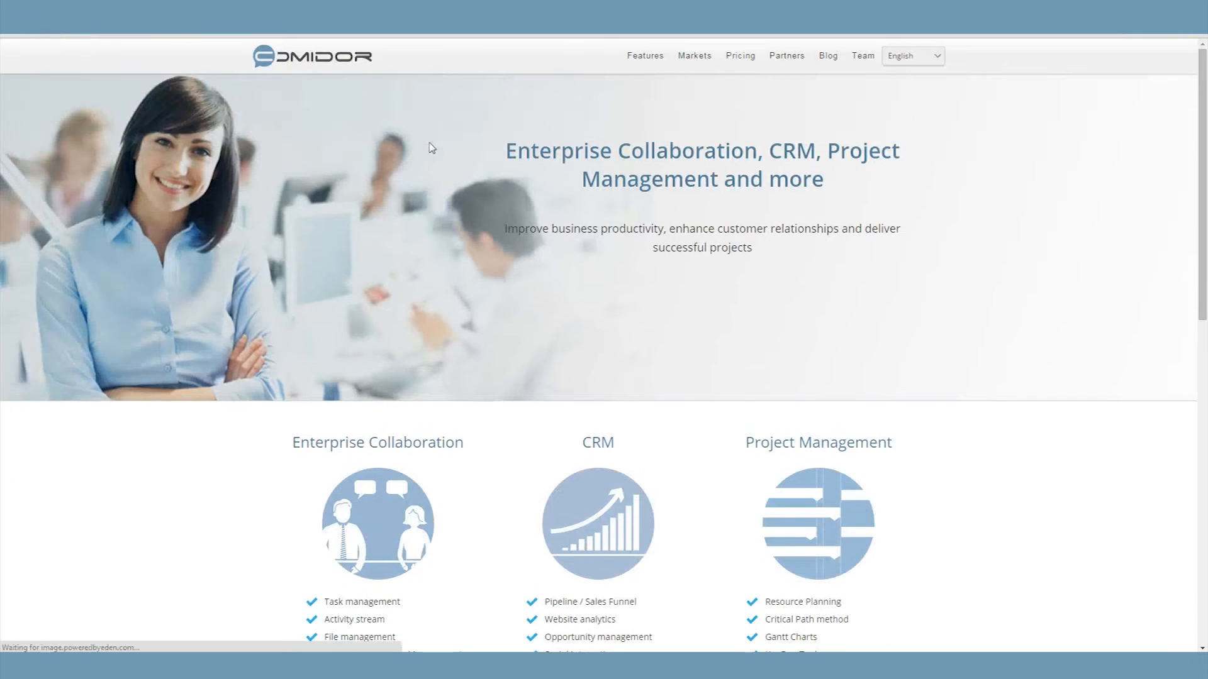
Scroll the Comidor homepage down to the three feature columns.
scroll(down, 3)
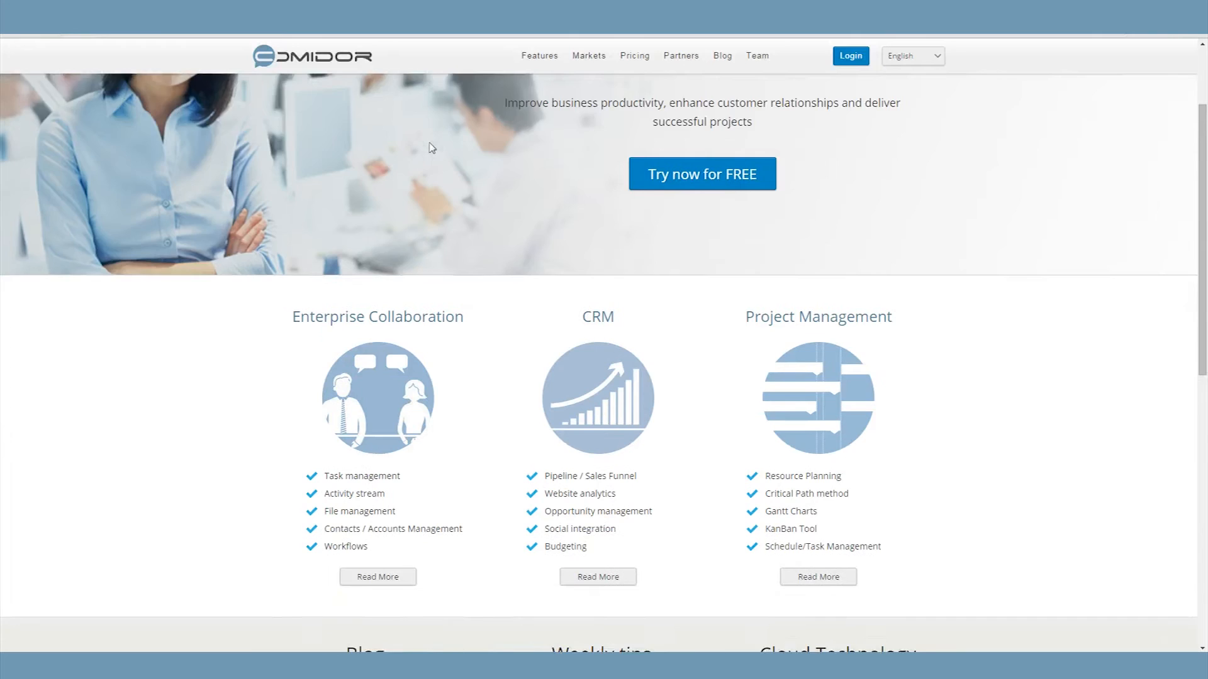
scroll(down, 3)
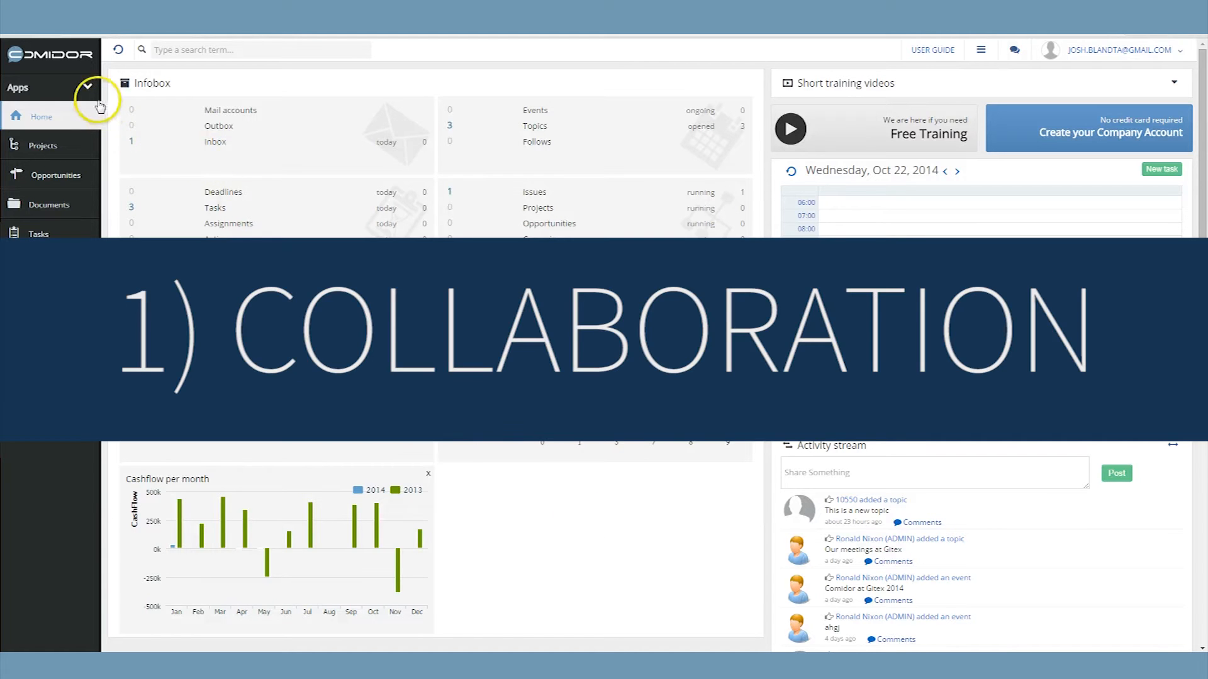
click(37, 234)
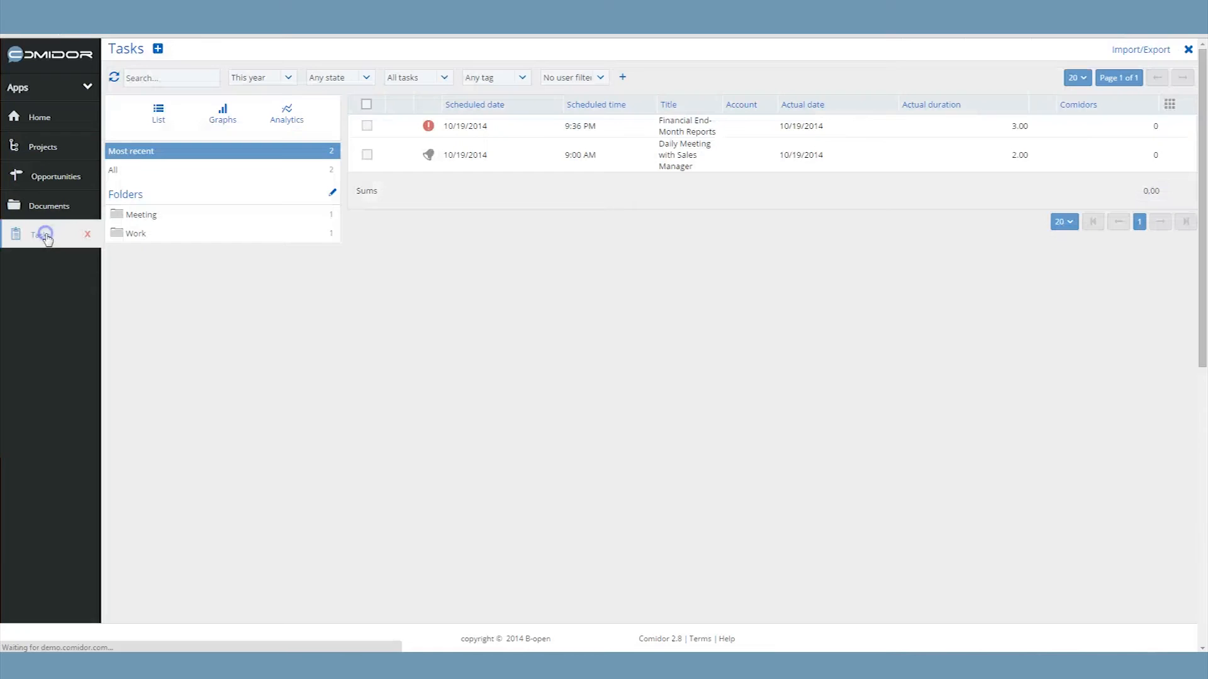
click(39, 116)
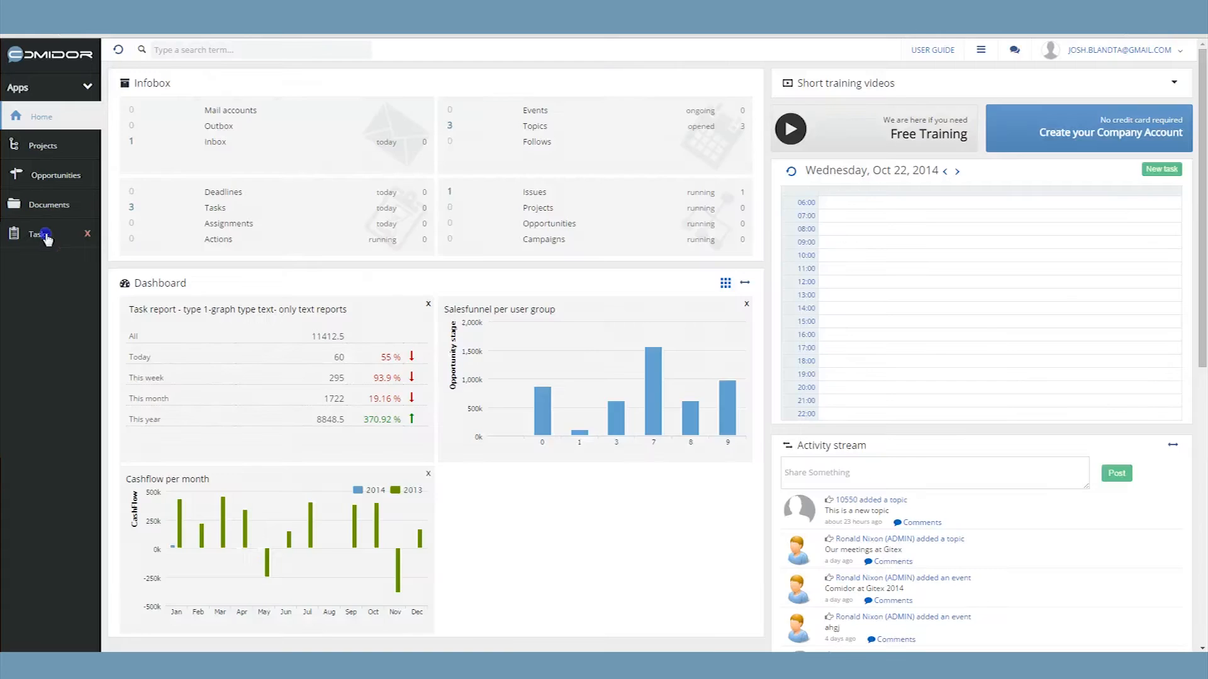
click(40, 234)
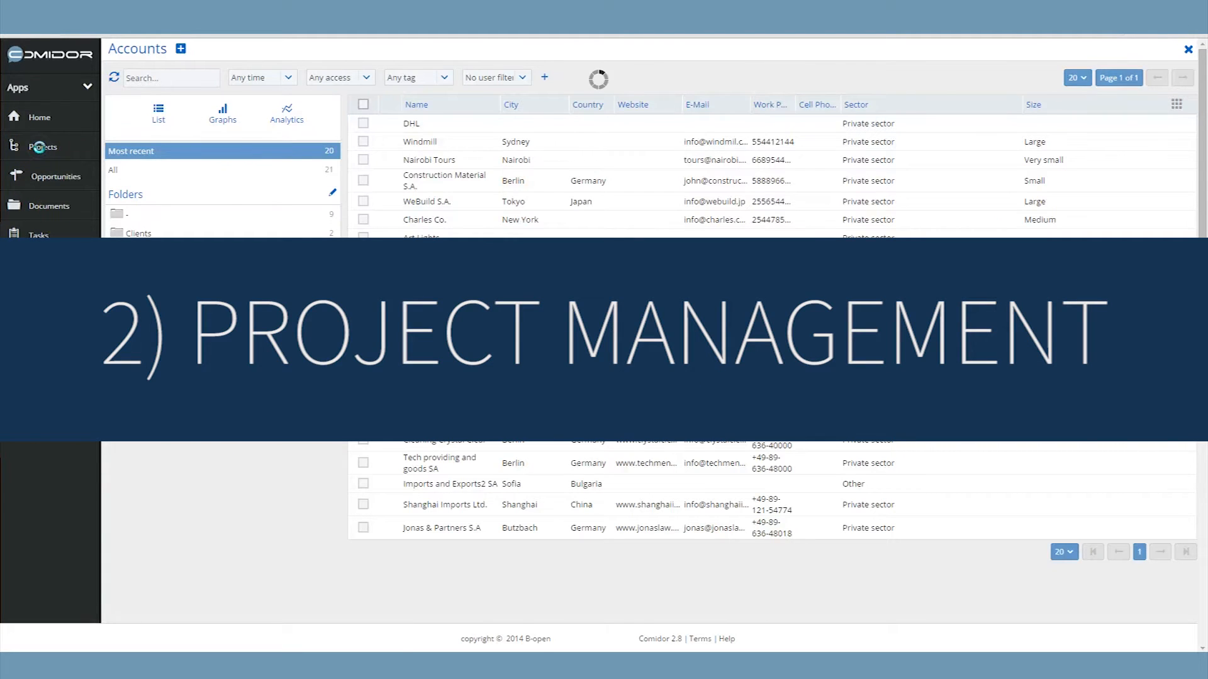
View the Projects list, its status pie chart under Graphs, then the Analytics report.
click(43, 146)
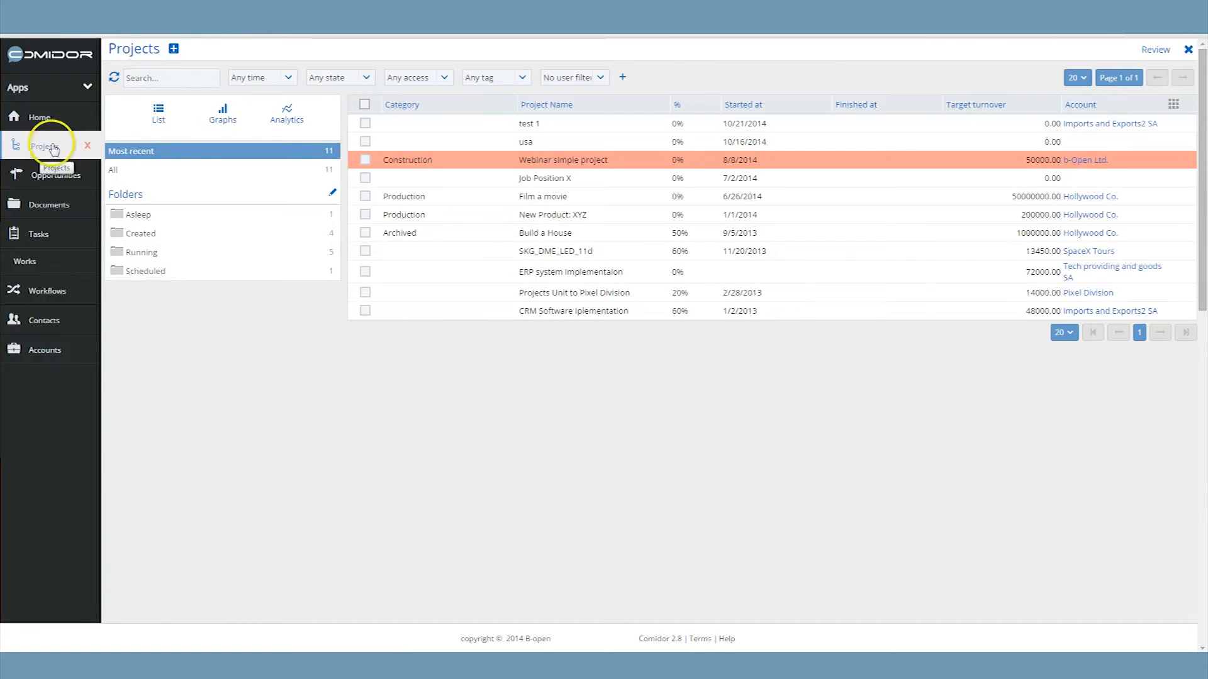
click(222, 112)
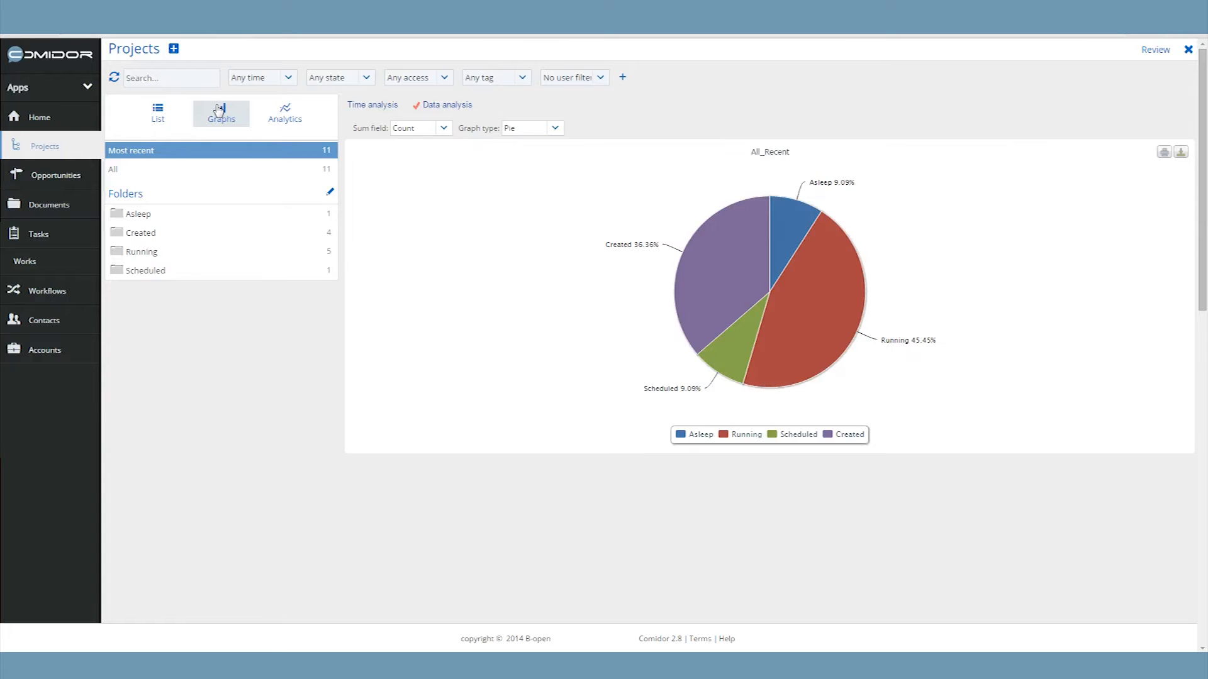
click(137, 112)
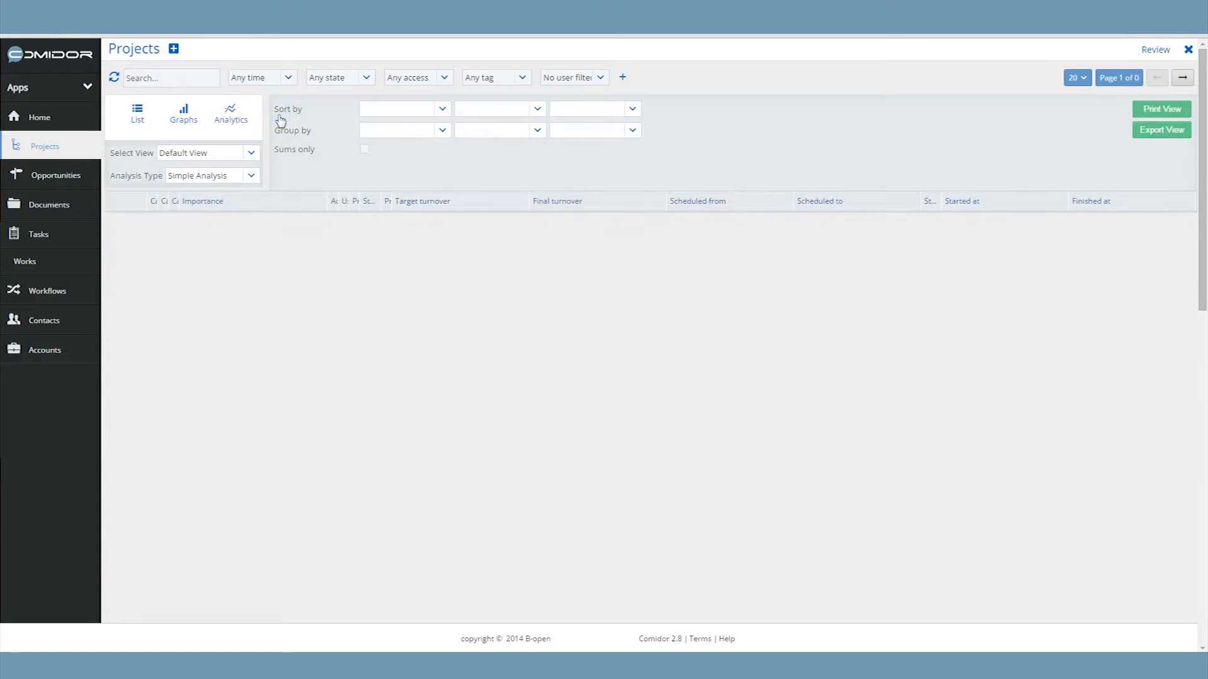
click(25, 436)
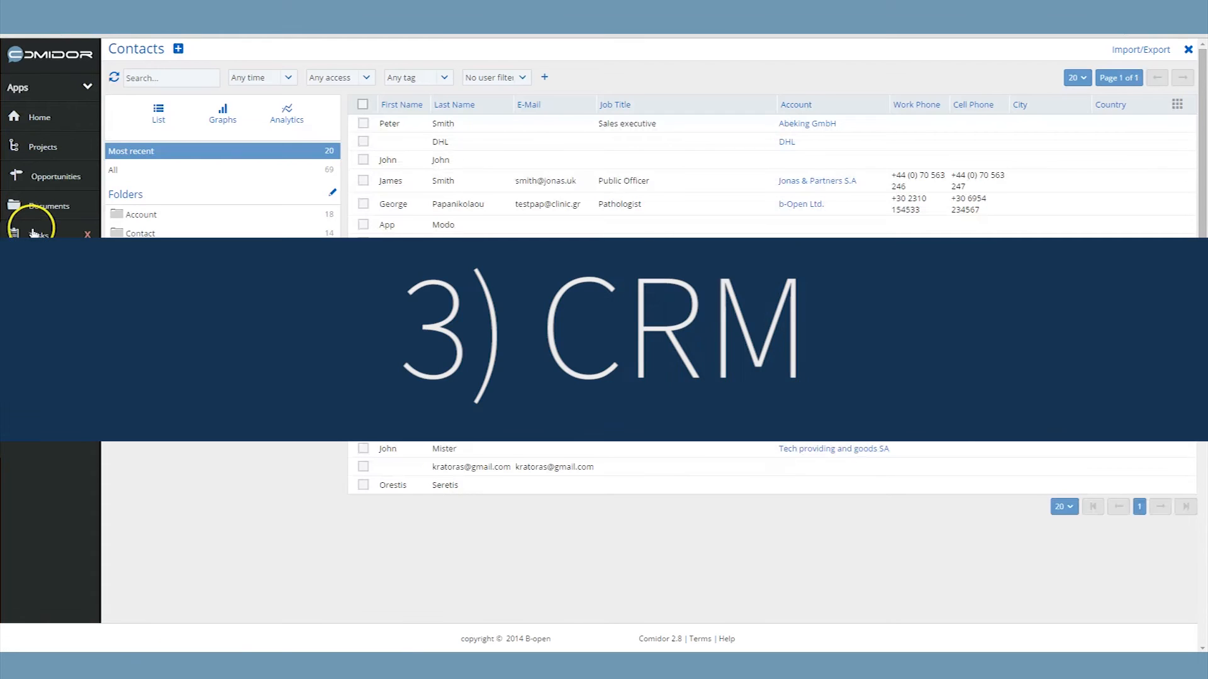
Show the Accounts list of client companies with cities, countries and sectors.
click(42, 86)
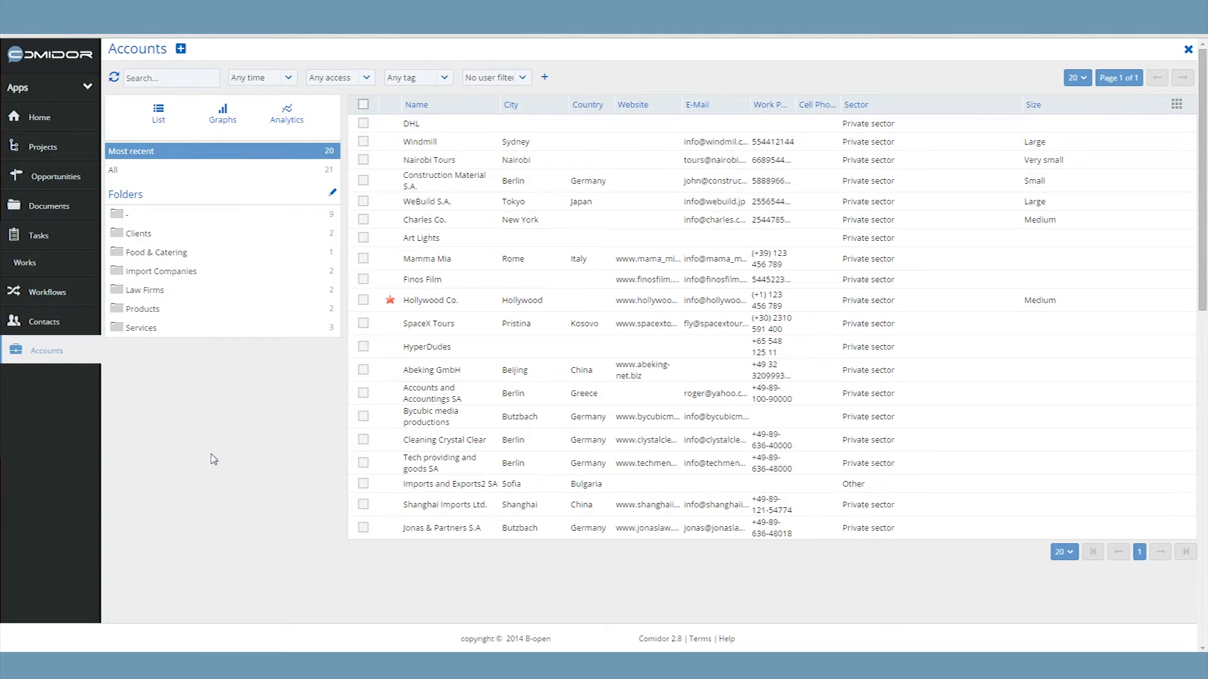
click(38, 235)
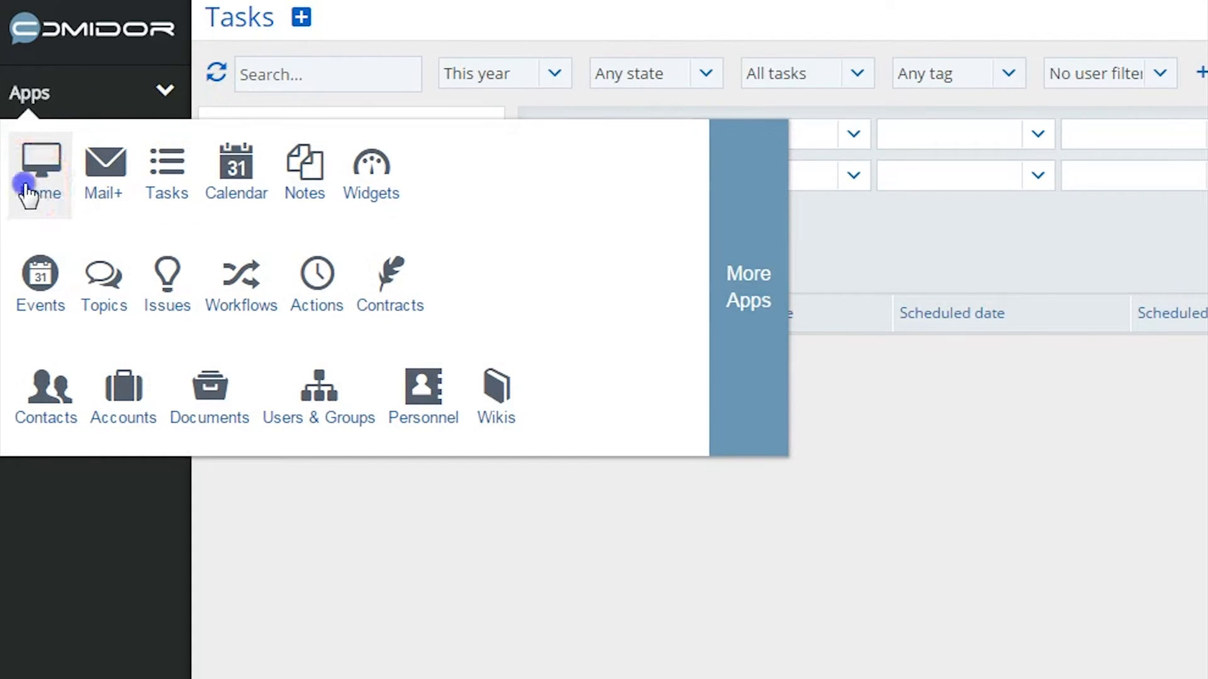
Return to the home dashboard via Home in the Apps menu.
click(39, 162)
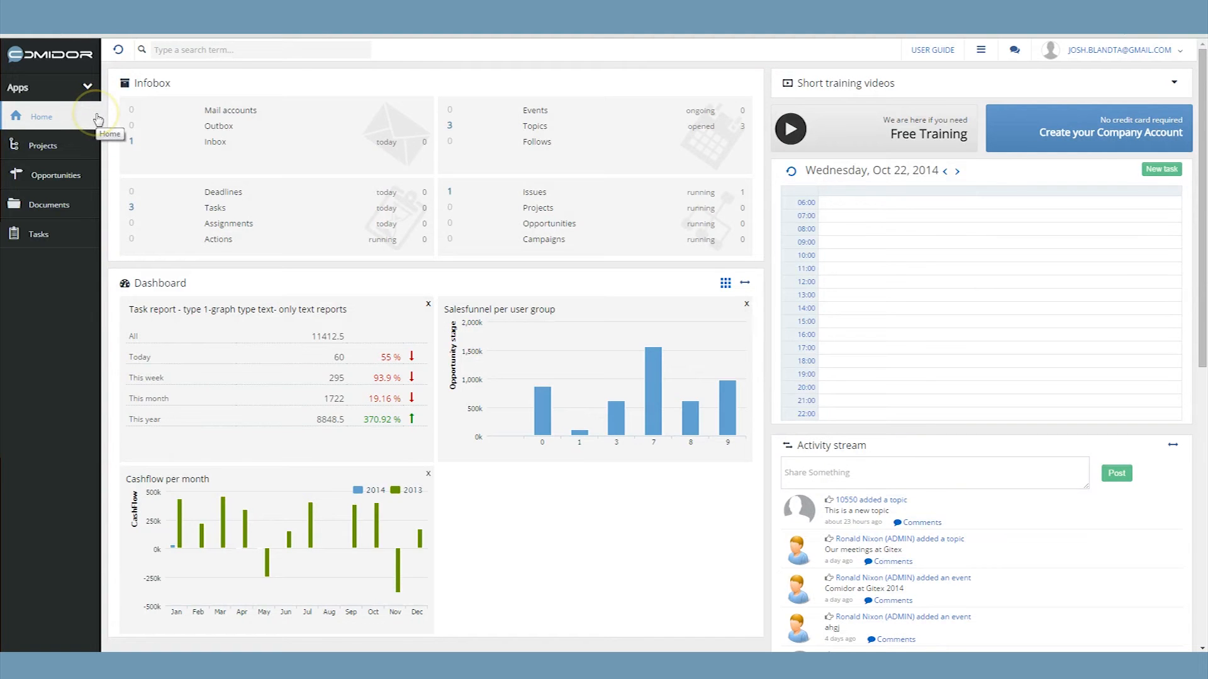
mouse_move(283, 76)
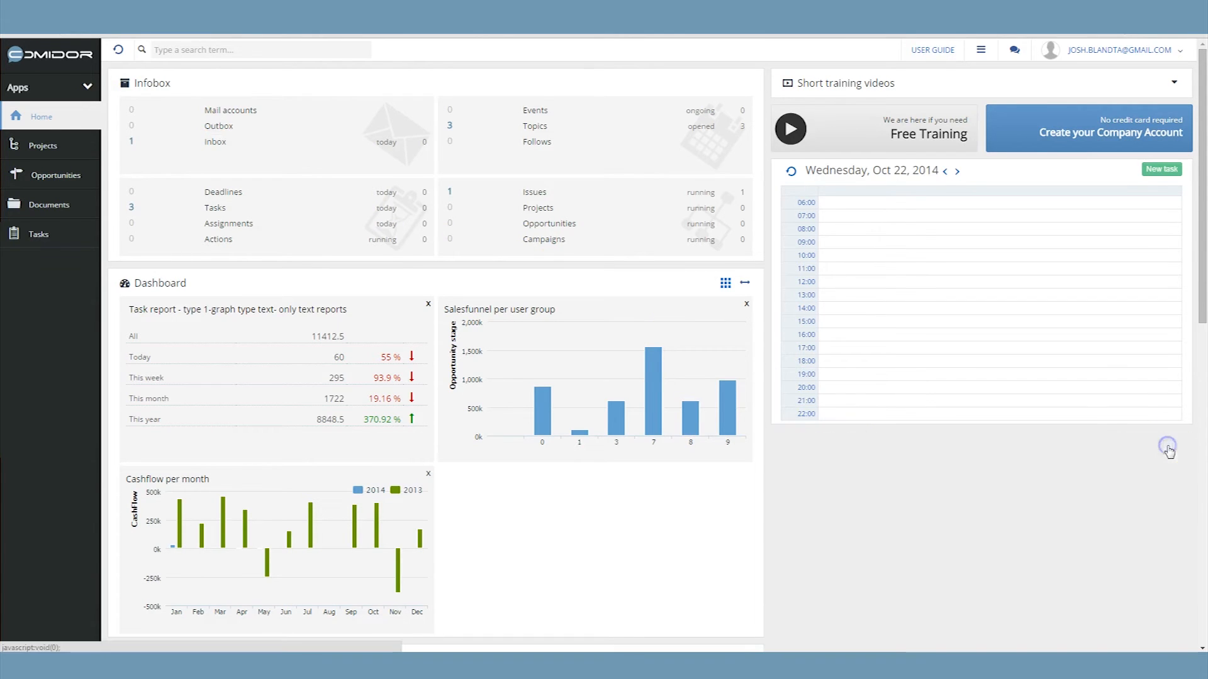
click(50, 87)
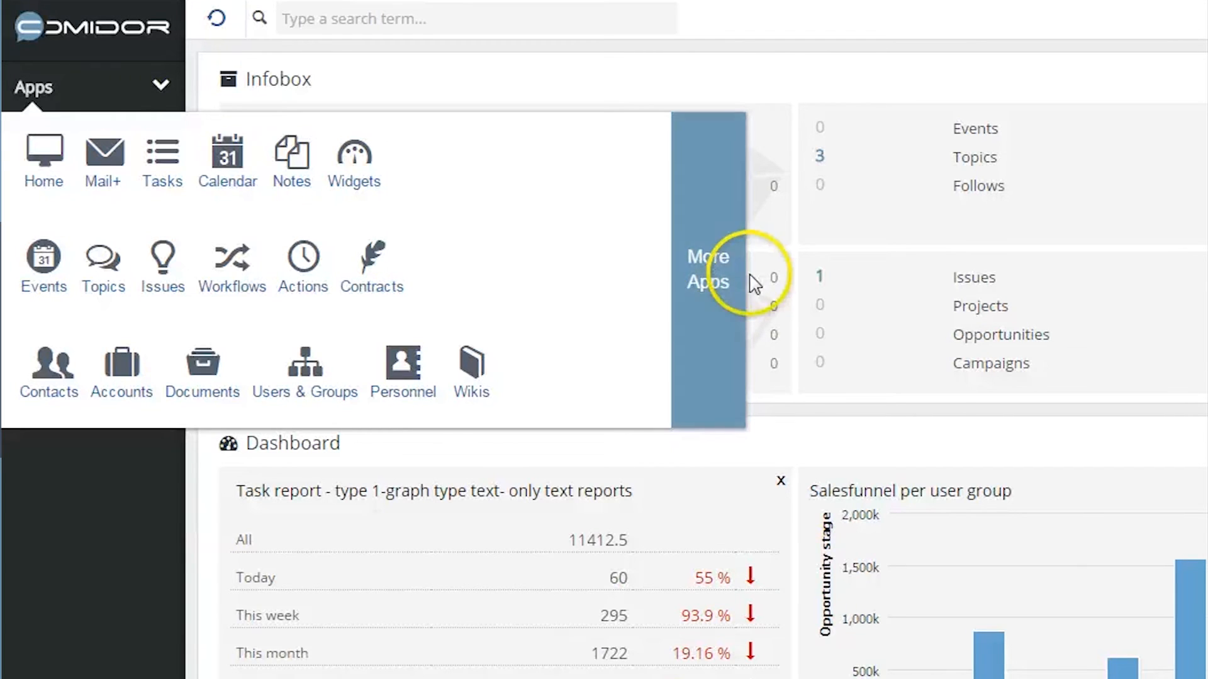
Show More Apps grouped by CRM, Project Management, Finance and Productivity, then go back and close the menu.
click(706, 269)
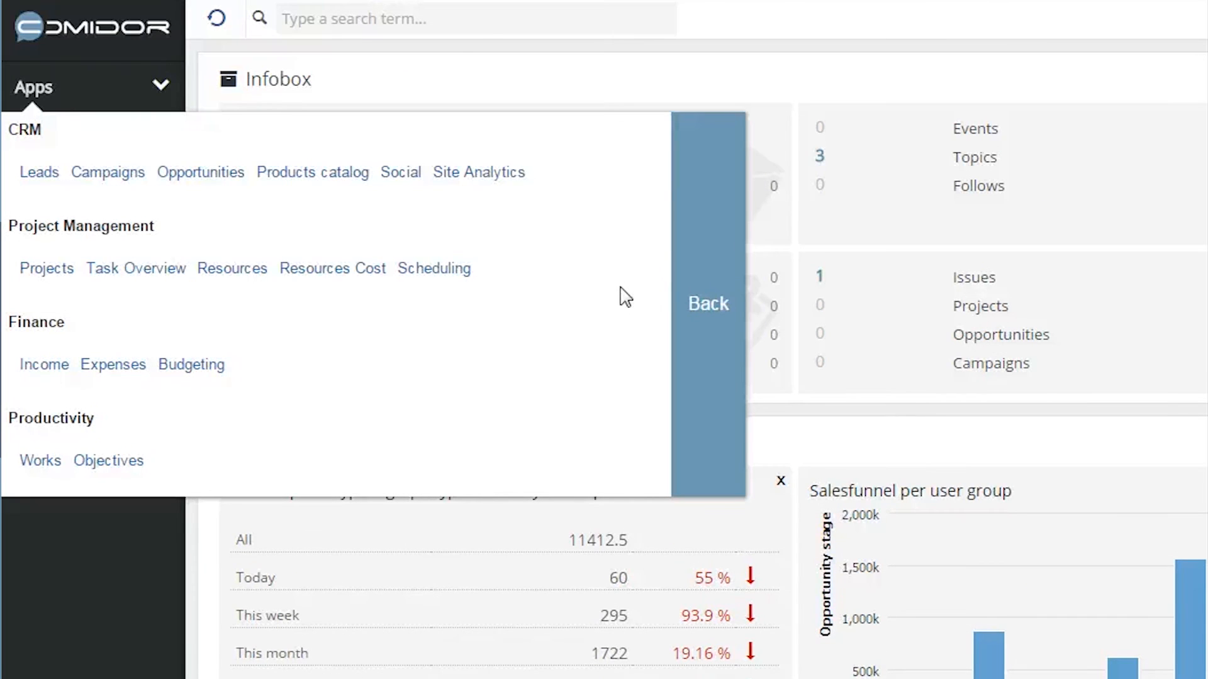
click(706, 293)
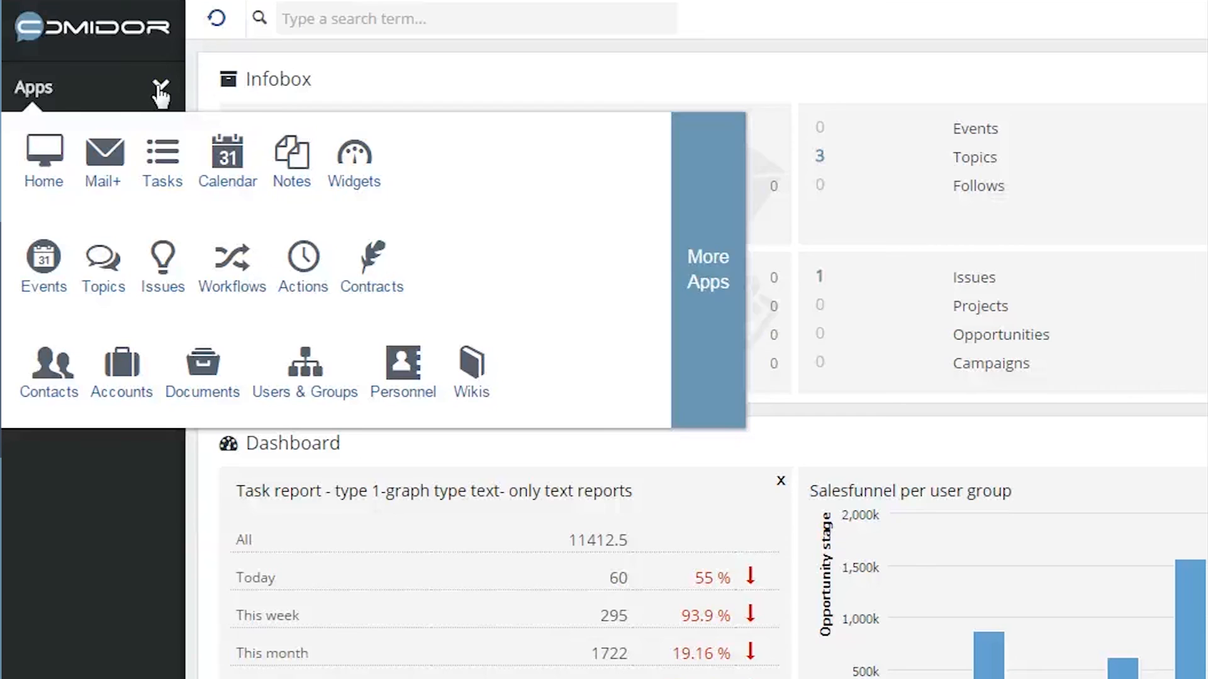
click(706, 270)
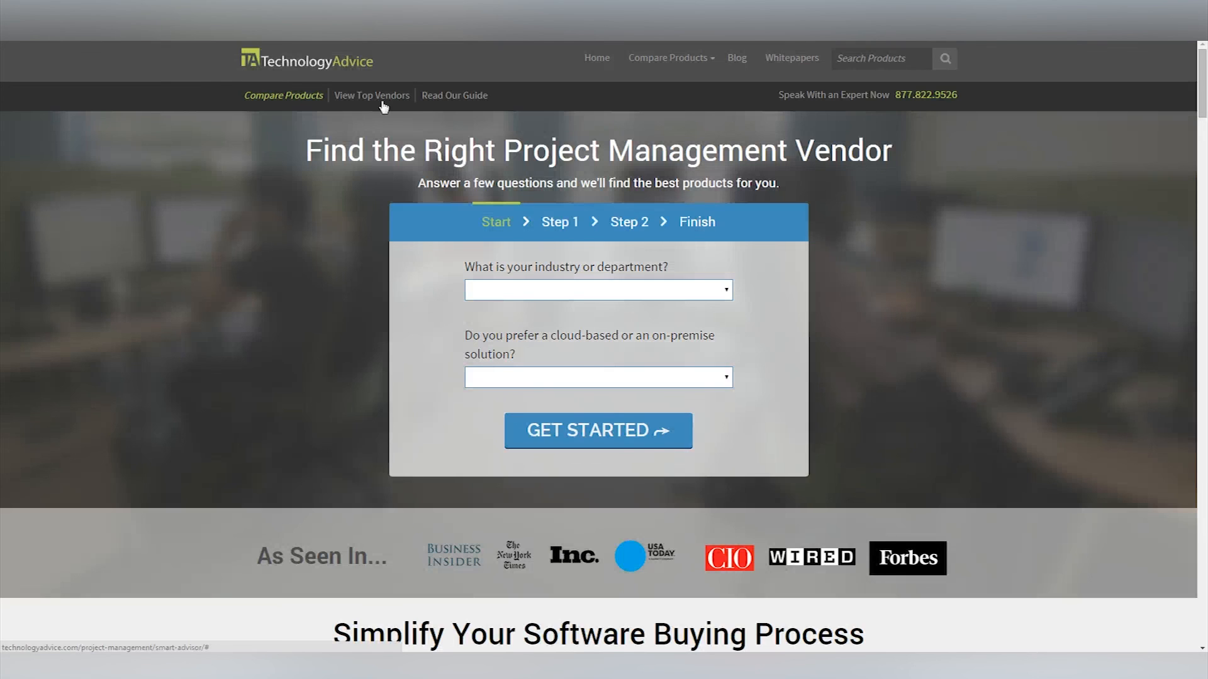
Expand the deployment dropdown listing On-Premise, Cloud-Based and No Preference.
click(597, 376)
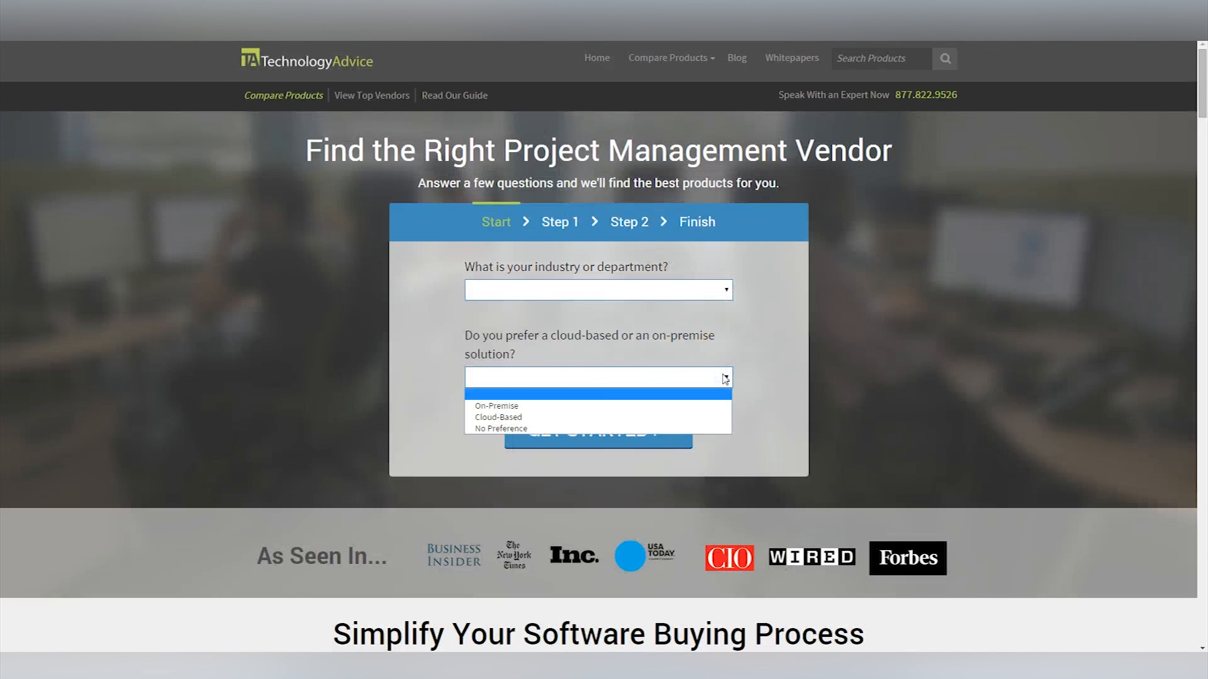